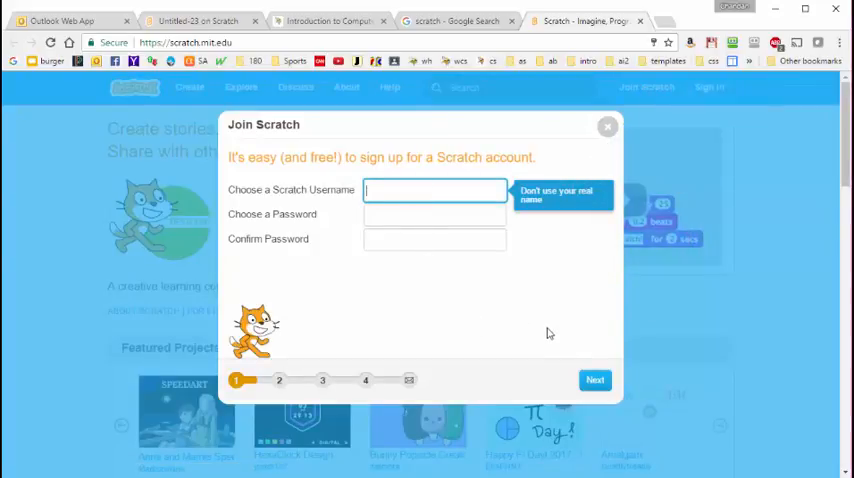
Sign in to the Scratch account and go to My Stuff from the account menu.
{"action": "left_click", "coordinate": [608, 126]}
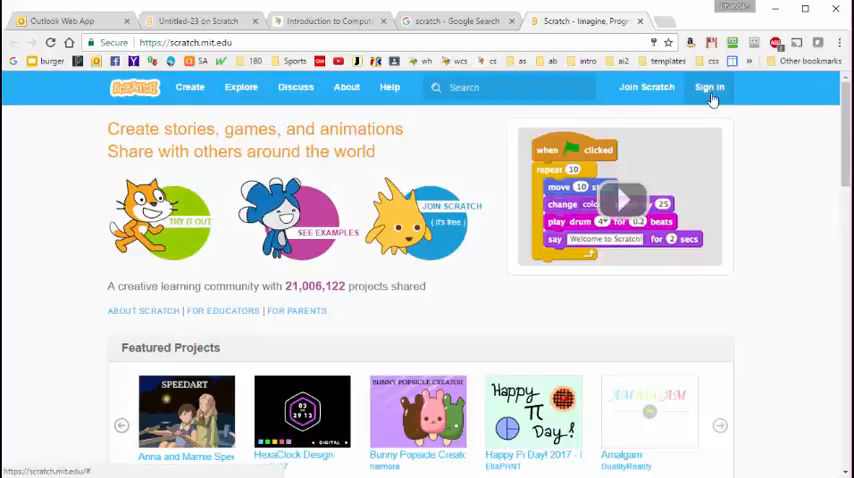
{"action": "left_click", "coordinate": [708, 86]}
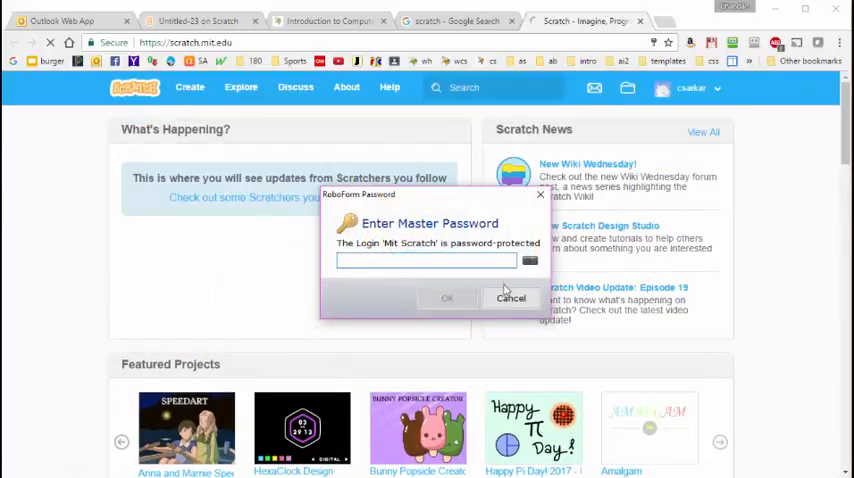
{"action": "left_click", "coordinate": [510, 298]}
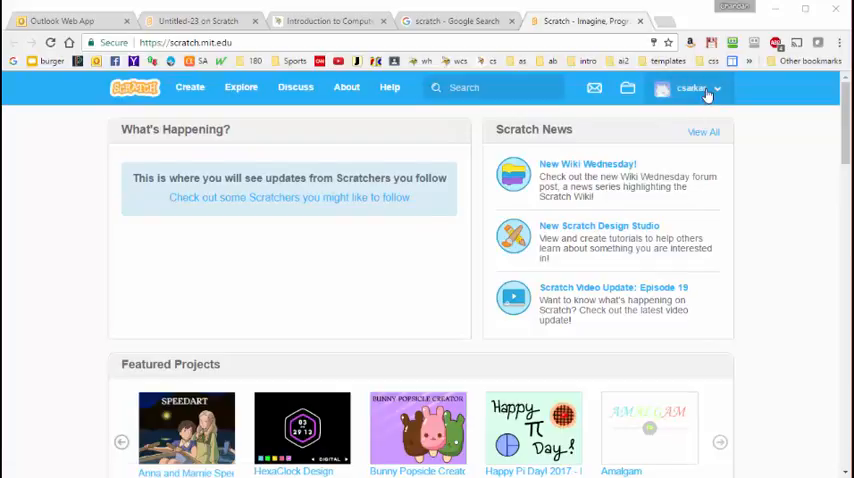
{"action": "left_click", "coordinate": [652, 152]}
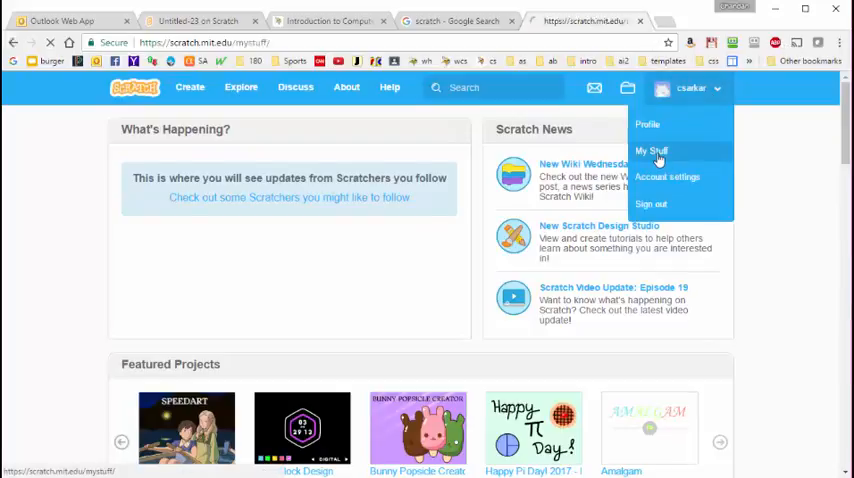
{"action": "left_click", "coordinate": [652, 150]}
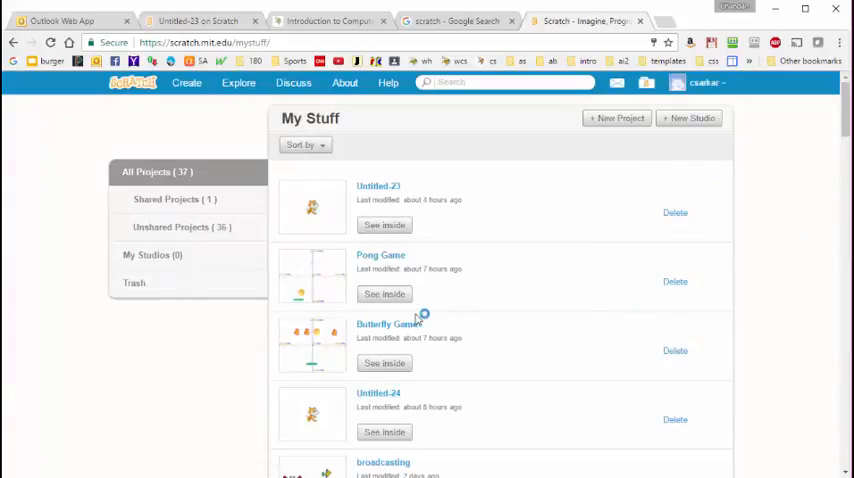
{"action": "mouse_move", "coordinate": [514, 192]}
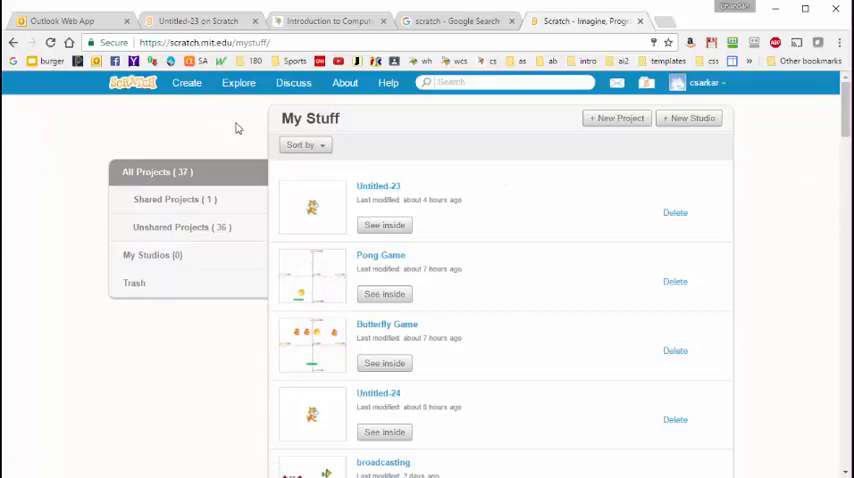
Start a new project from the My Stuff page, opening Untitled-25 in the editor.
{"action": "left_click", "coordinate": [616, 116]}
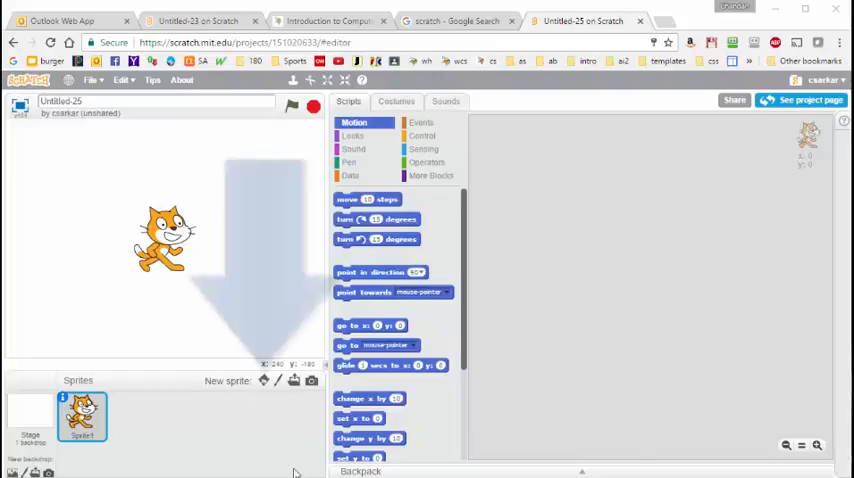
{"action": "mouse_move", "coordinate": [264, 382]}
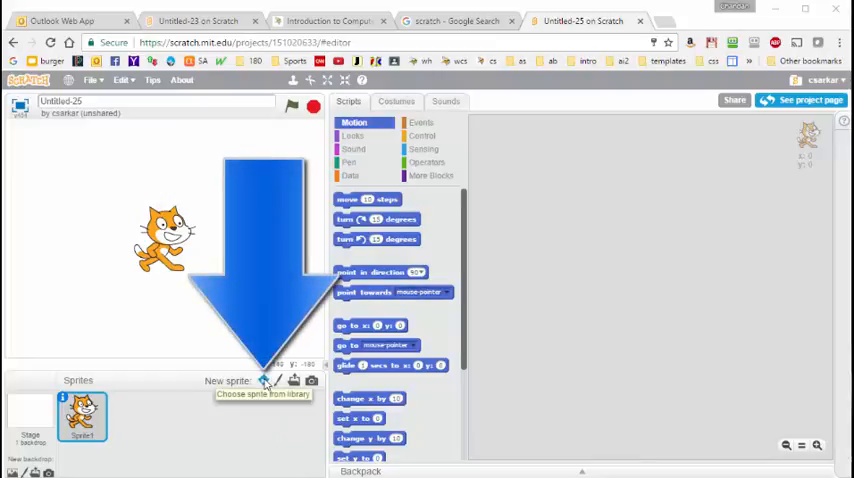
Add the Abby sprite from the library beside the cat and shrink her.
{"action": "left_click", "coordinate": [264, 380]}
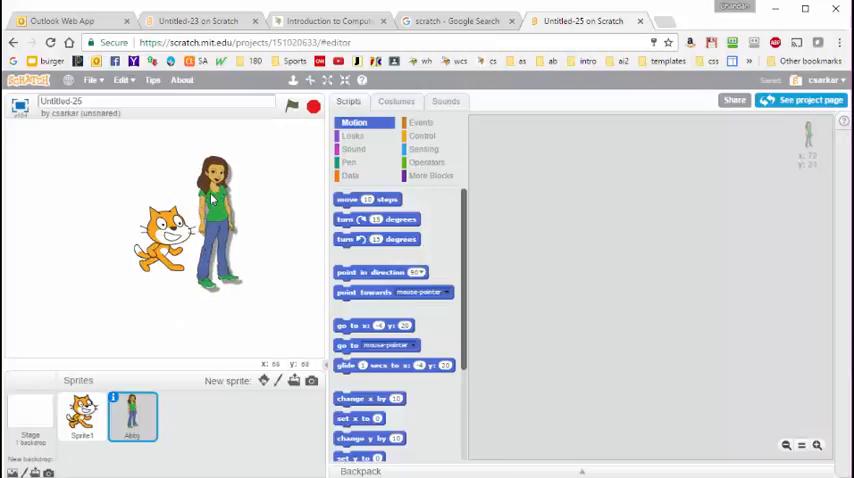
{"action": "left_click_drag", "start_coordinate": [216, 200], "coordinate": [258, 210]}
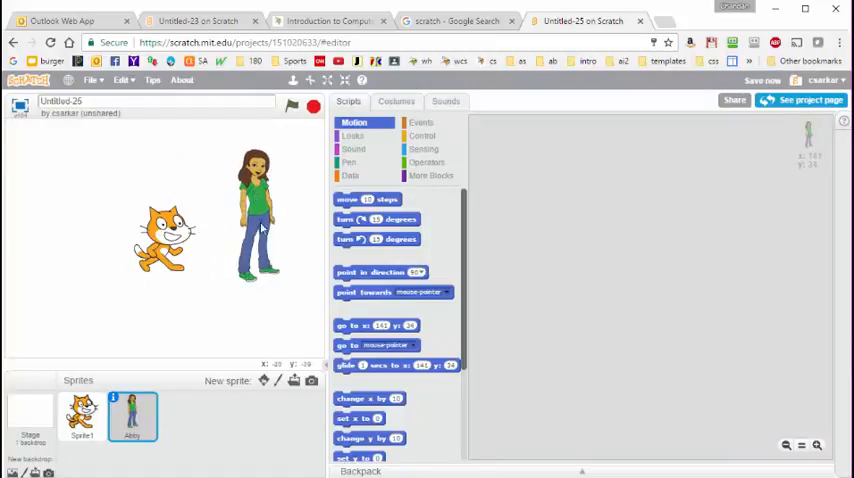
{"action": "mouse_move", "coordinate": [318, 132]}
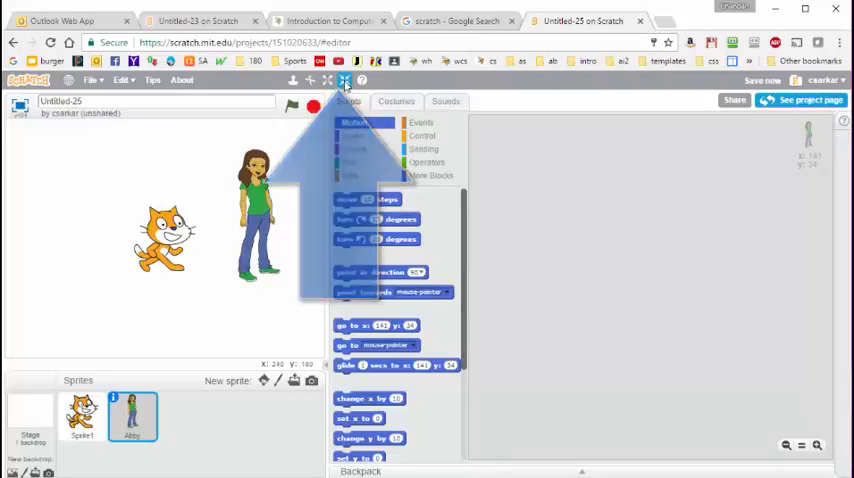
{"action": "left_click", "coordinate": [344, 80]}
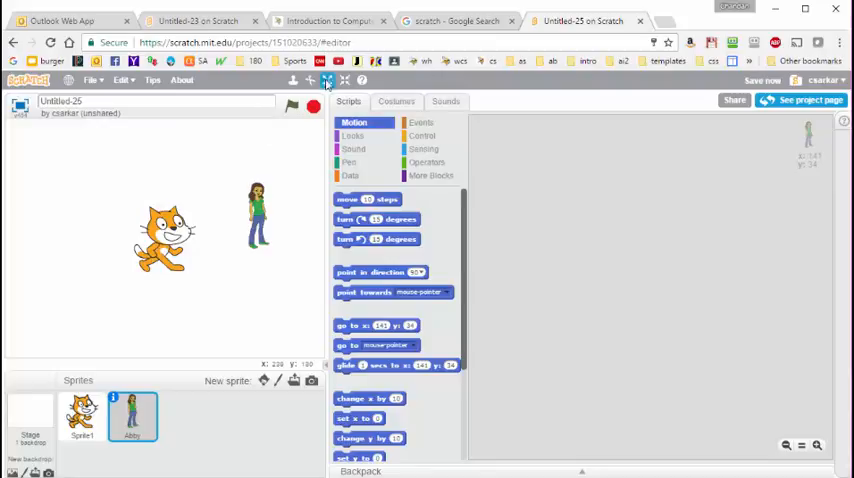
{"action": "mouse_move", "coordinate": [326, 80]}
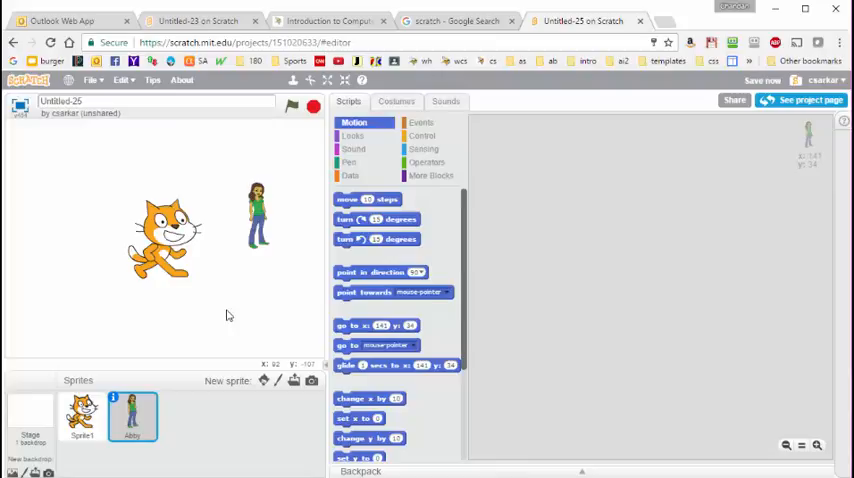
{"action": "mouse_move", "coordinate": [120, 180]}
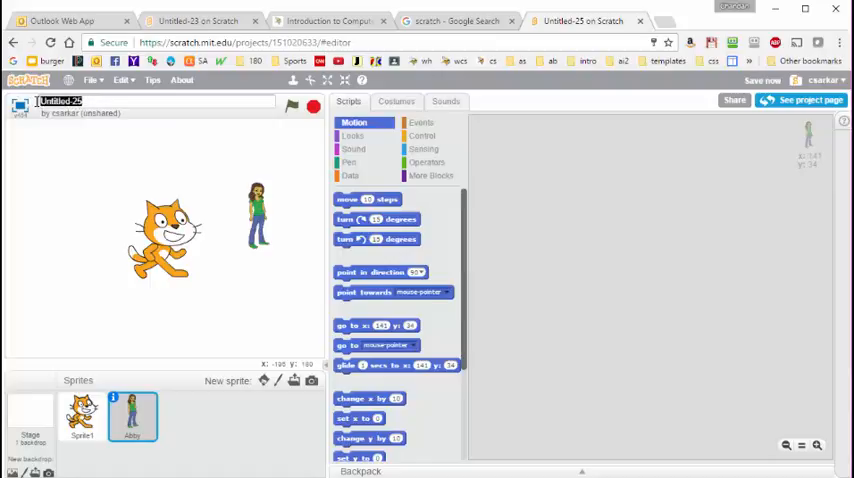
Title the project 'Moving Sprites' and place Abby at the stage's bottom-right corner.
{"action": "type", "text": "Moving Sprites"}
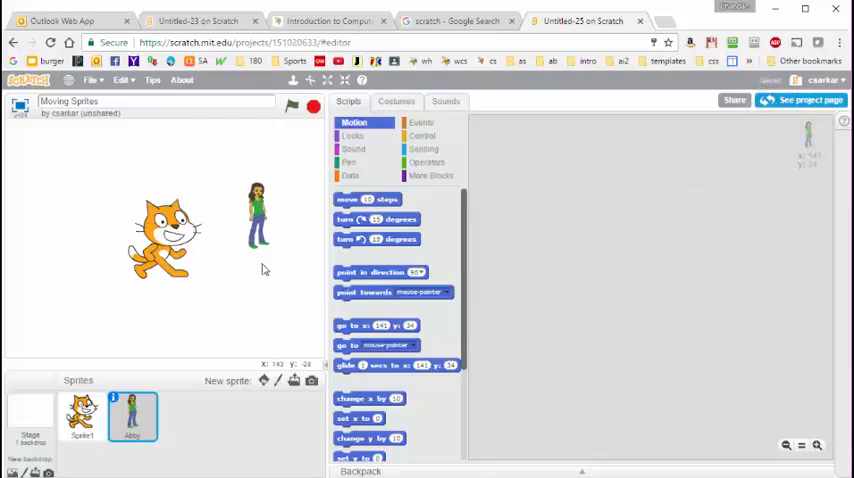
{"action": "mouse_move", "coordinate": [562, 208]}
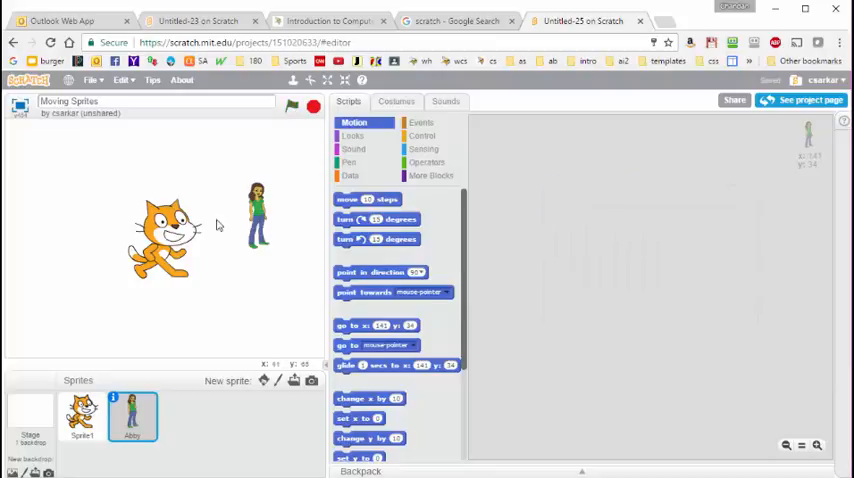
{"action": "left_click", "coordinate": [304, 106]}
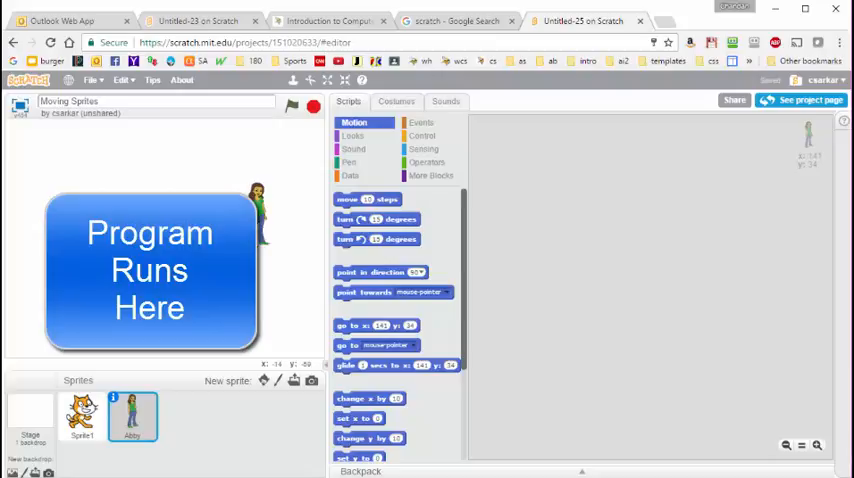
{"action": "mouse_move", "coordinate": [582, 328]}
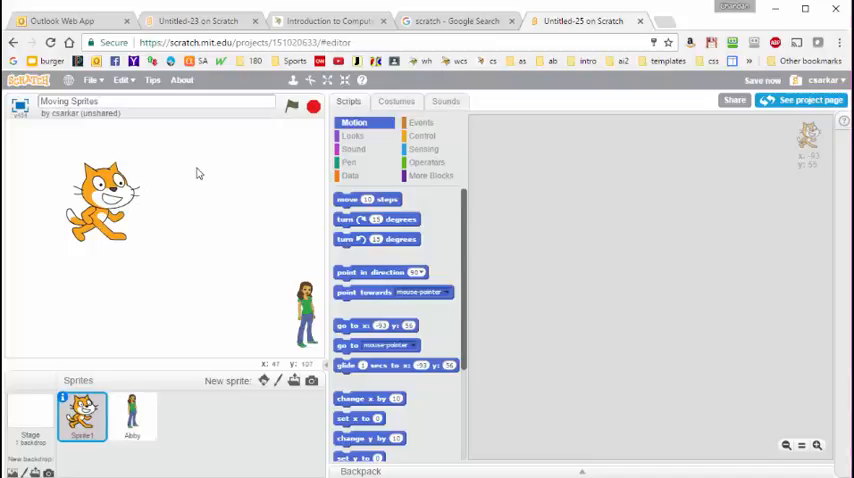
{"action": "mouse_move", "coordinate": [202, 250]}
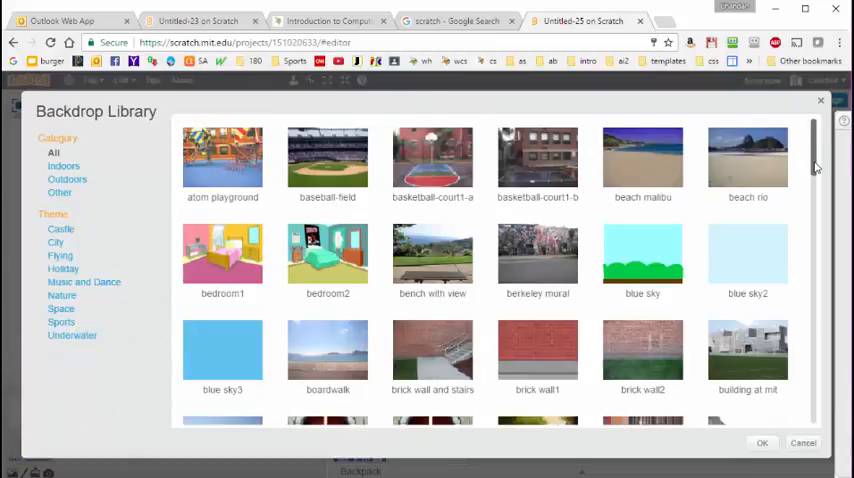
Pick the xy-grid backdrop for the stage and return to its scripts.
{"action": "scroll", "scroll_direction": "down", "scroll_amount": 3}
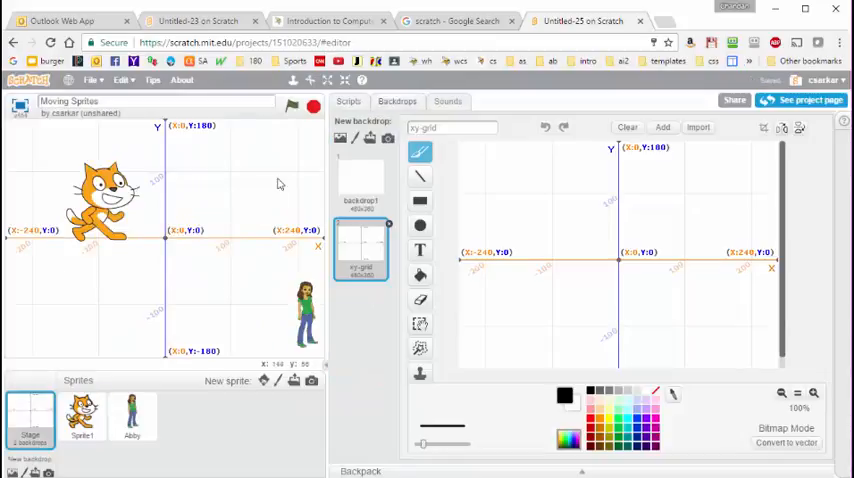
{"action": "mouse_move", "coordinate": [174, 256]}
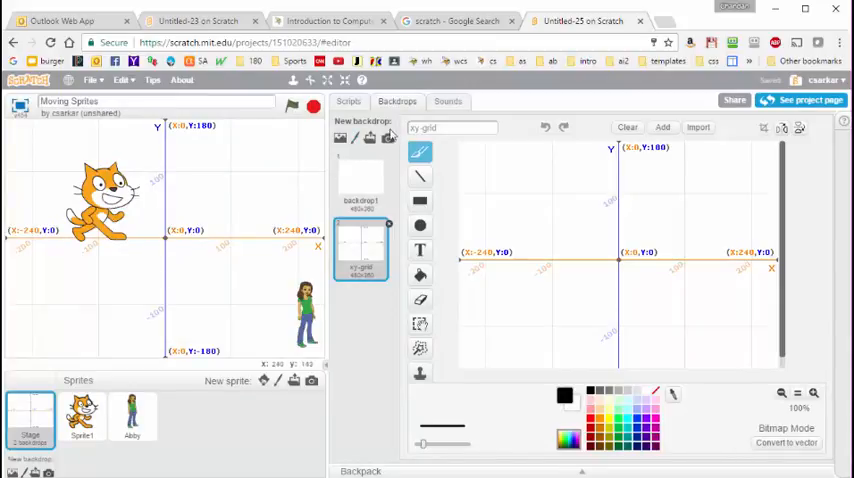
{"action": "left_click", "coordinate": [348, 100]}
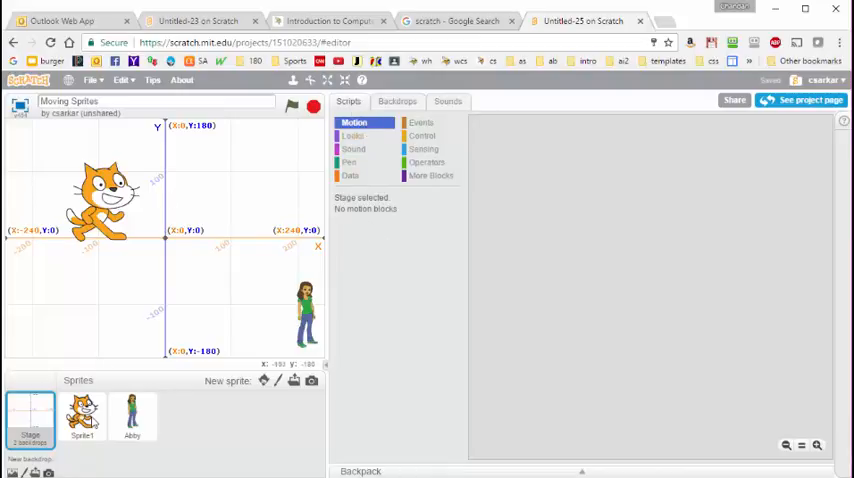
Select Sprite1, shrink the cat and place it near (0,100) on the grid.
{"action": "left_click", "coordinate": [88, 428]}
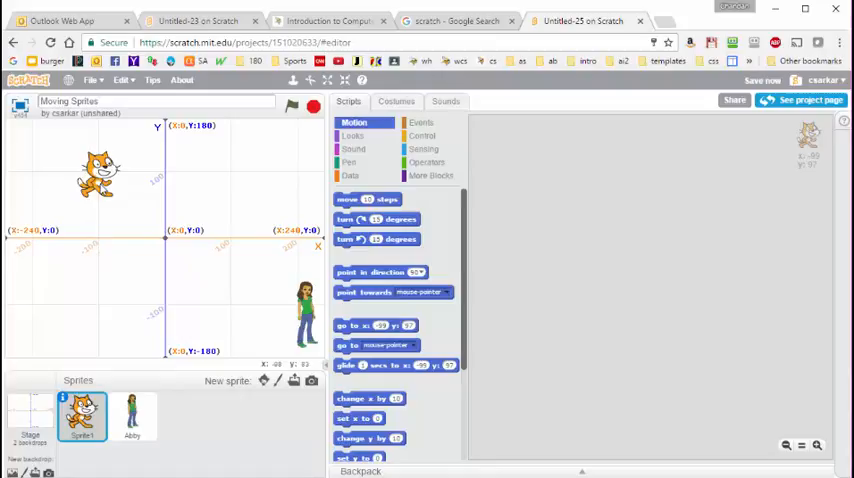
{"action": "mouse_move", "coordinate": [216, 320]}
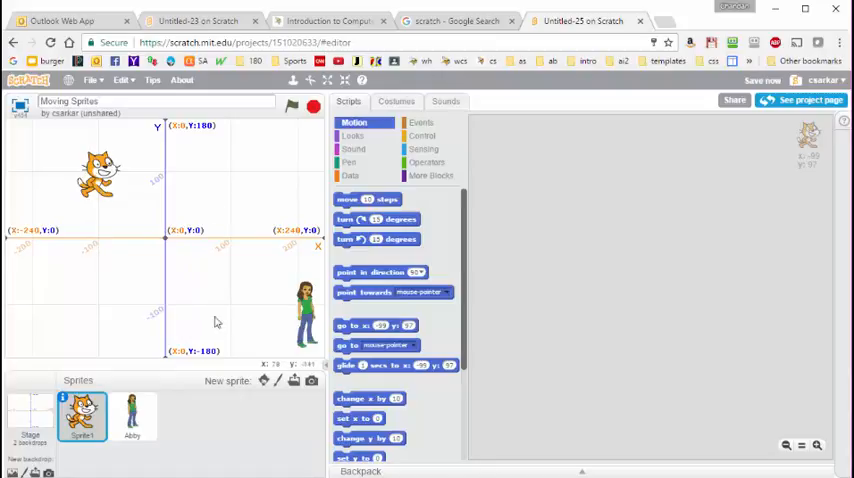
{"action": "mouse_move", "coordinate": [204, 148]}
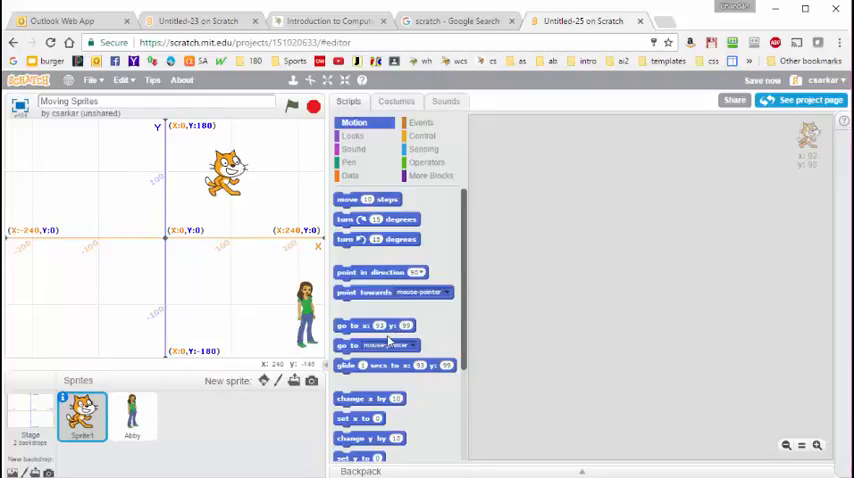
{"action": "mouse_move", "coordinate": [222, 384]}
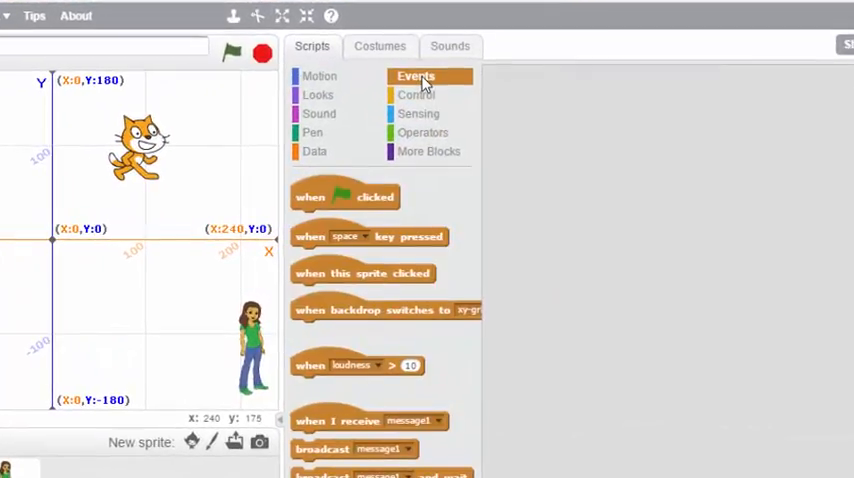
Start Scratchy's script with a green-flag block followed by two go-to x/y blocks.
{"action": "left_click_drag", "start_coordinate": [344, 196], "coordinate": [624, 164]}
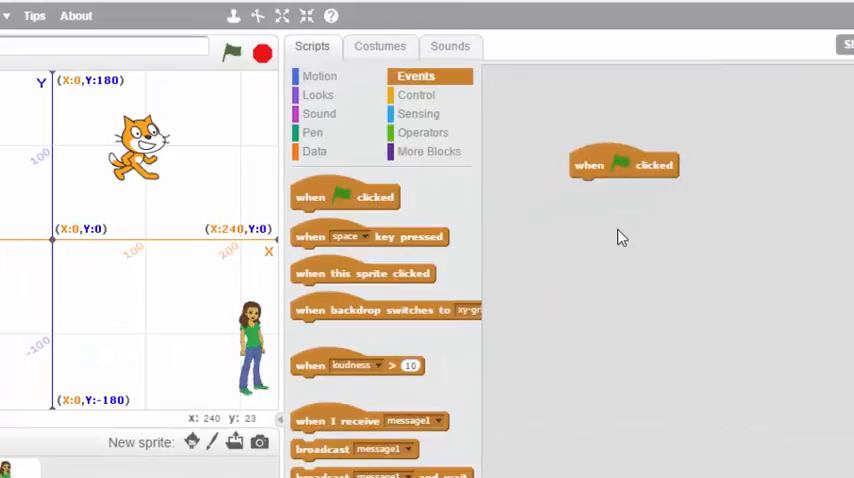
{"action": "mouse_move", "coordinate": [638, 292]}
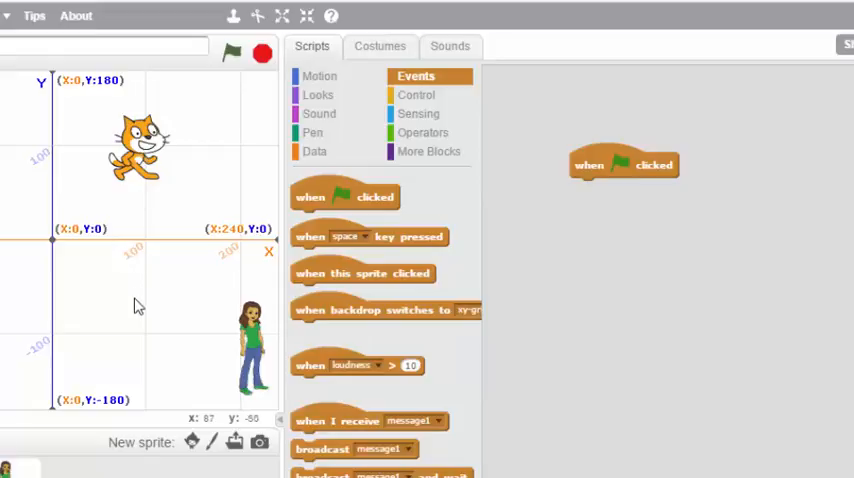
{"action": "left_click", "coordinate": [320, 76]}
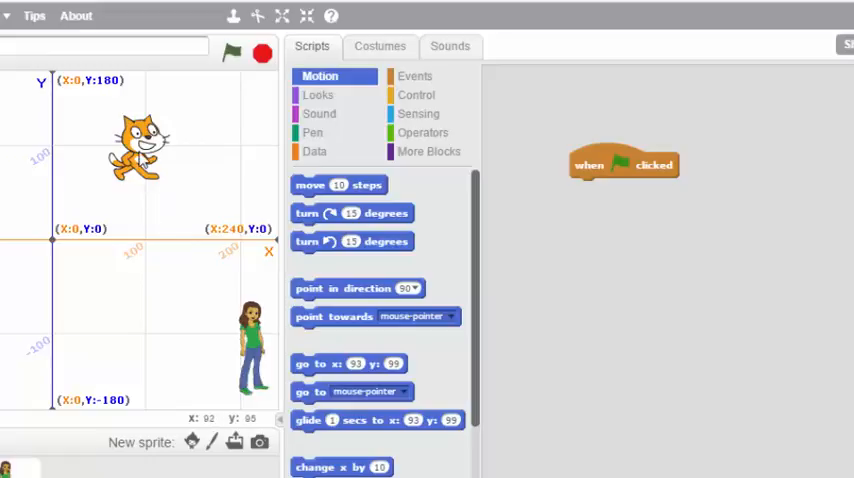
{"action": "mouse_move", "coordinate": [450, 412]}
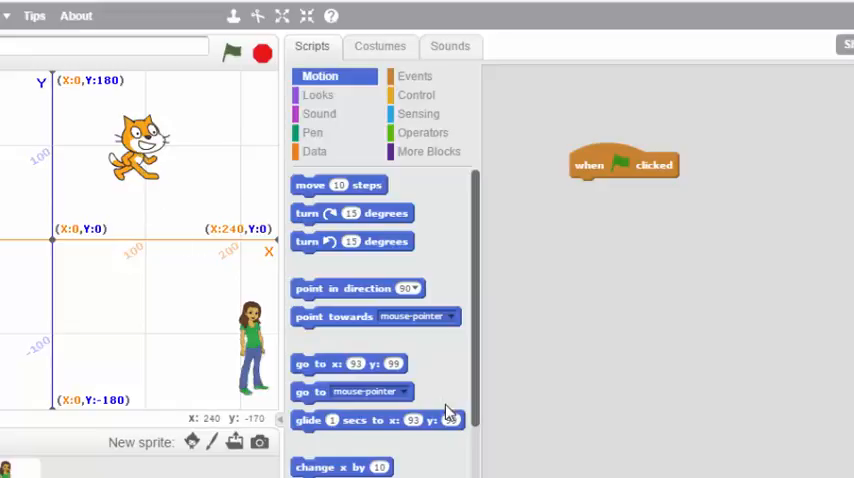
{"action": "mouse_move", "coordinate": [324, 368]}
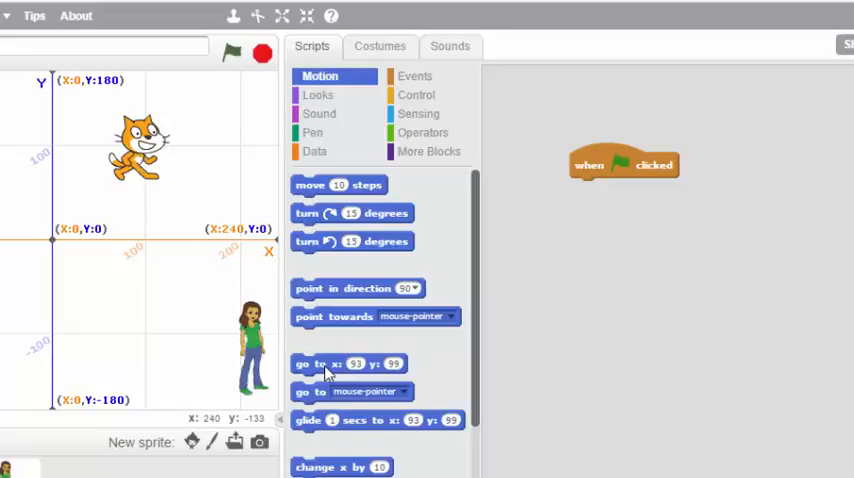
{"action": "left_click_drag", "start_coordinate": [344, 364], "coordinate": [624, 194]}
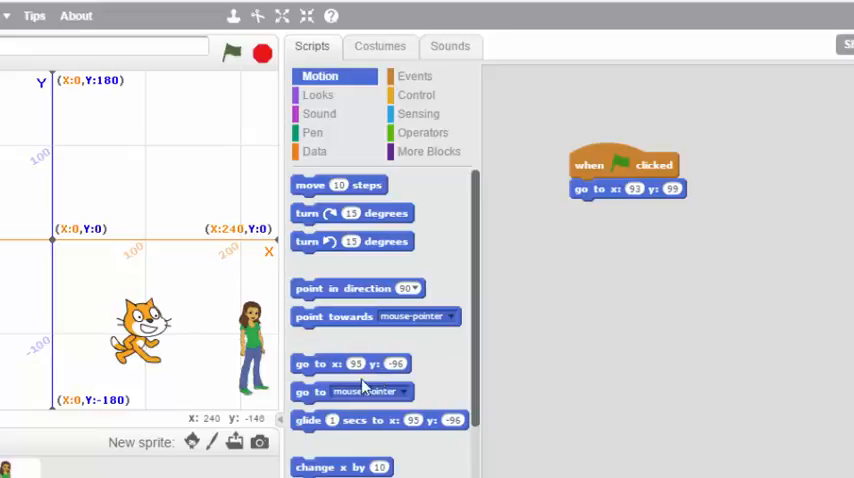
{"action": "left_click_drag", "start_coordinate": [350, 364], "coordinate": [628, 210]}
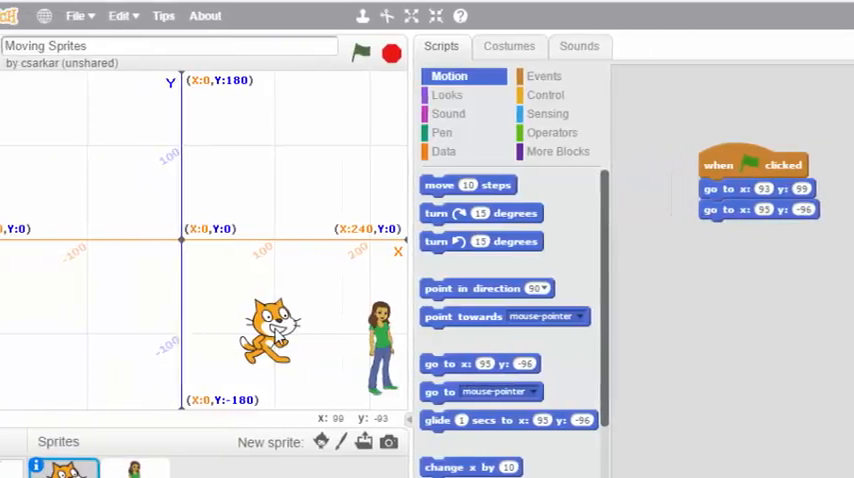
Move Scratchy to the lower-left and next corner, adding a go-to block for each position.
{"action": "left_click_drag", "start_coordinate": [270, 336], "coordinate": [40, 336]}
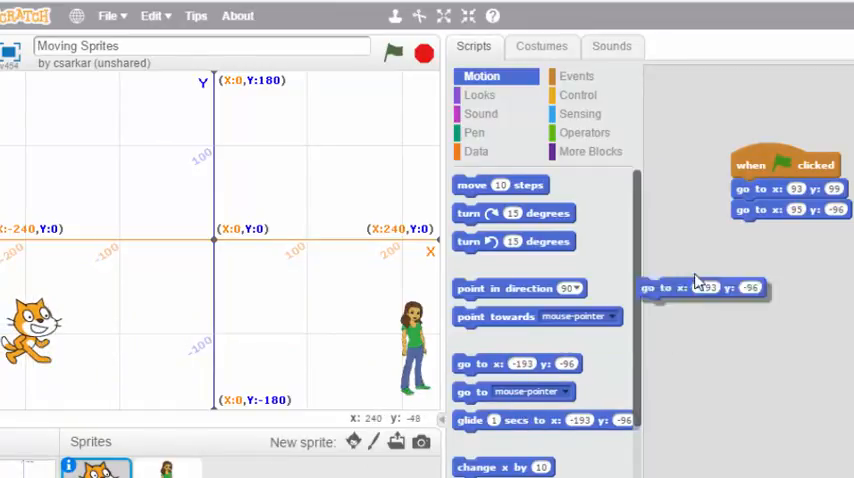
{"action": "left_click_drag", "start_coordinate": [700, 288], "coordinate": [790, 230]}
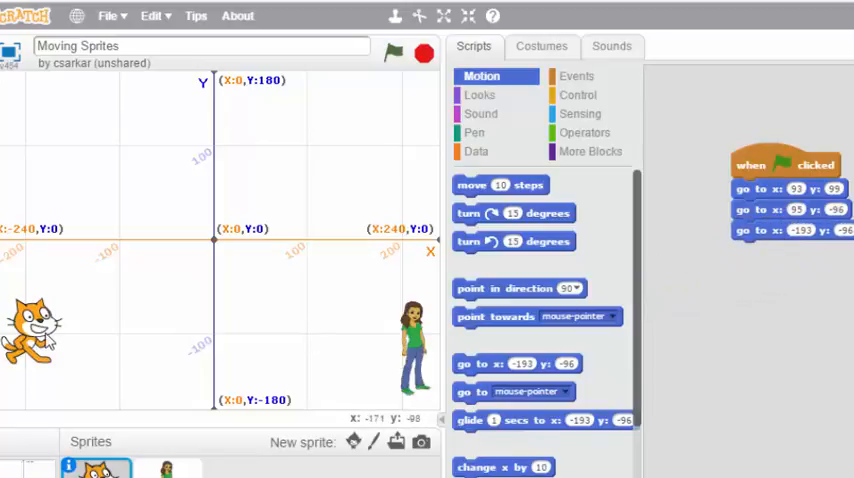
{"action": "left_click_drag", "start_coordinate": [40, 330], "coordinate": [36, 136]}
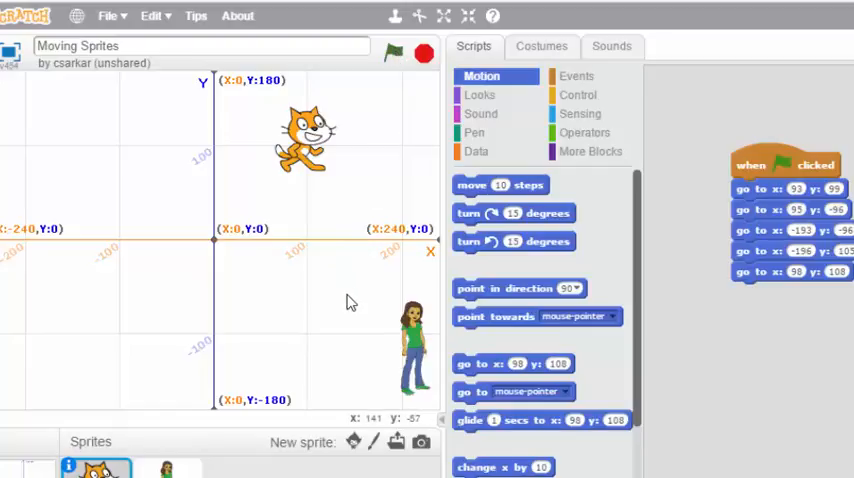
{"action": "mouse_move", "coordinate": [776, 368]}
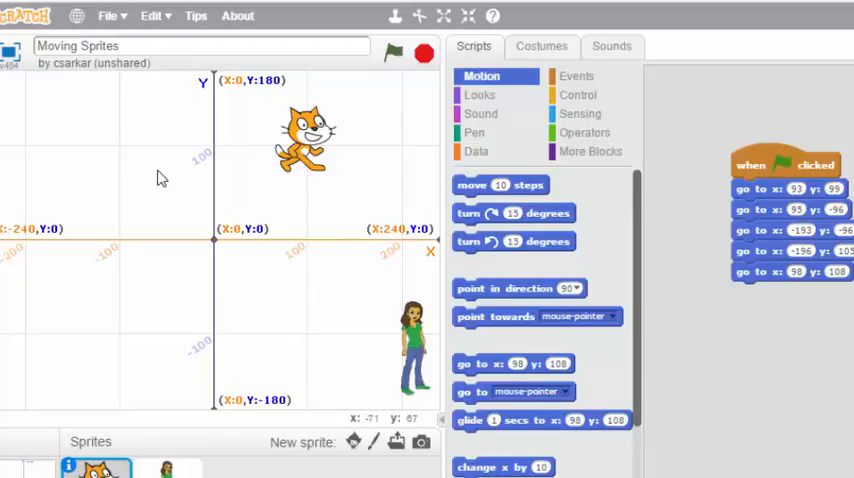
{"action": "mouse_move", "coordinate": [280, 200]}
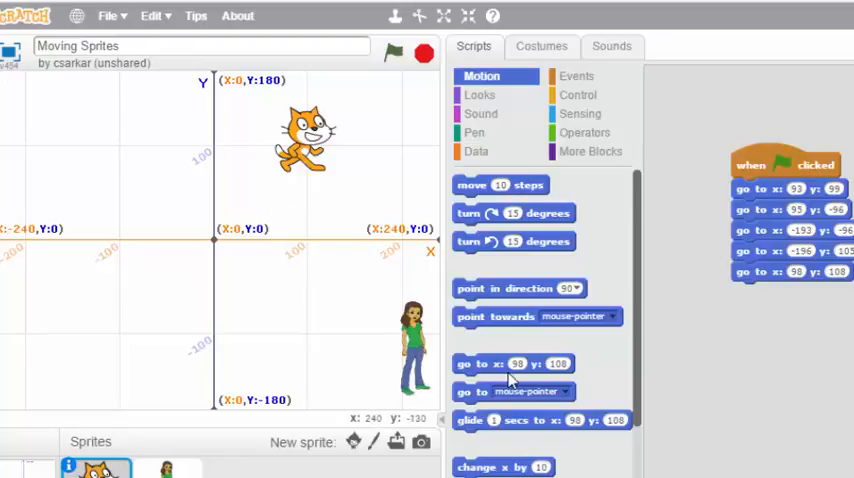
{"action": "mouse_move", "coordinate": [770, 382]}
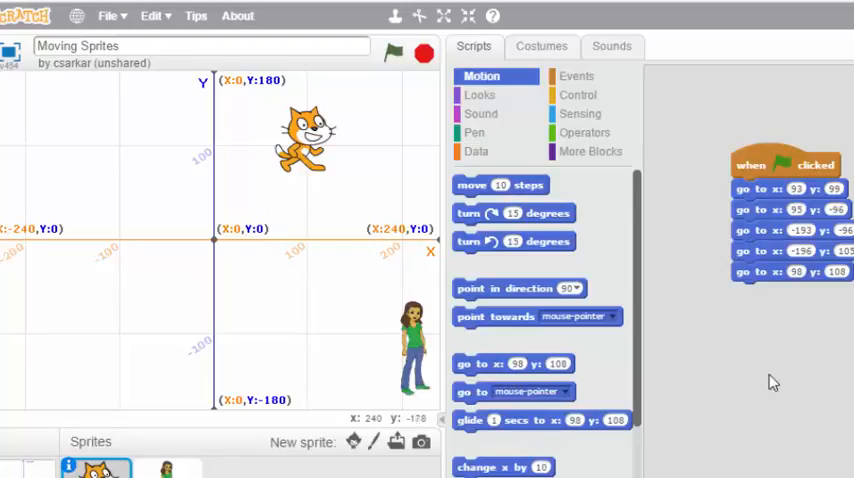
{"action": "mouse_move", "coordinate": [610, 288]}
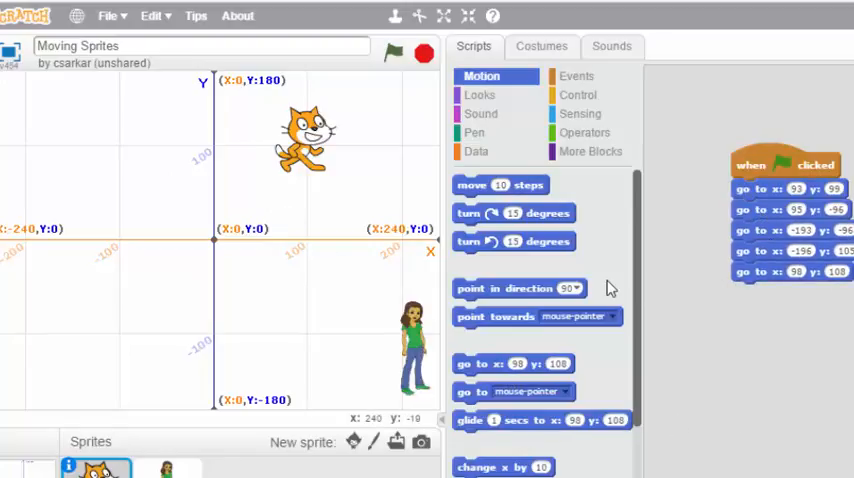
Insert 'wait 1 secs' blocks from Control between the go-to steps, duplicating the wait.
{"action": "left_click", "coordinate": [564, 94]}
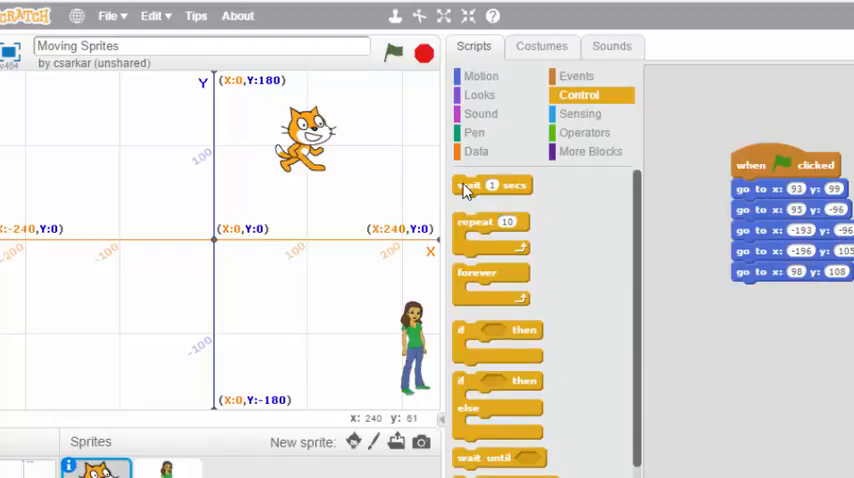
{"action": "left_click_drag", "start_coordinate": [490, 184], "coordinate": [784, 400]}
{"action": "type", "text": ".5"}
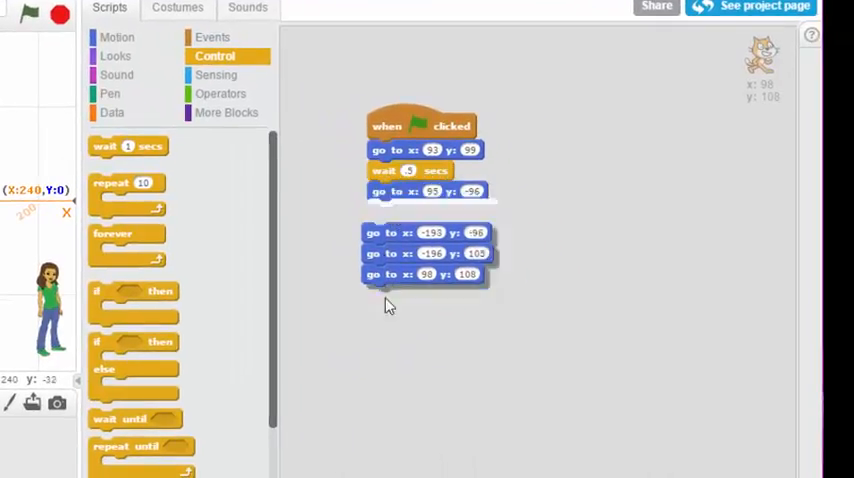
{"action": "left_click_drag", "start_coordinate": [424, 232], "coordinate": [424, 204]}
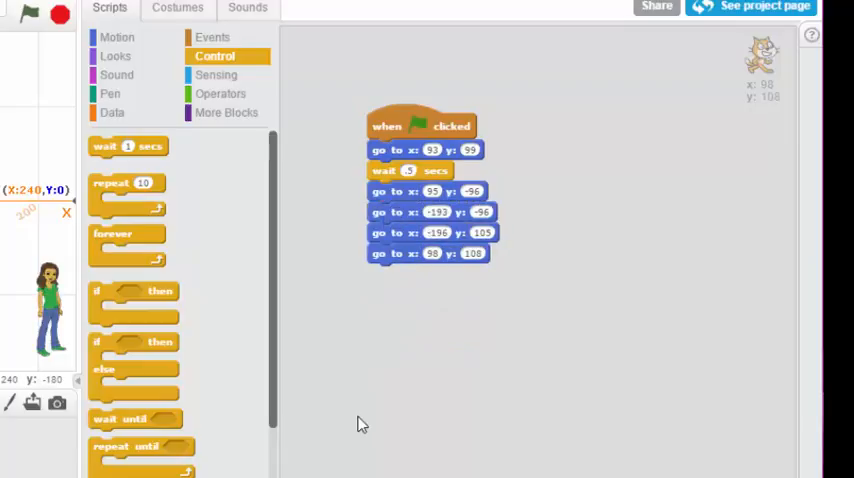
{"action": "left_click_drag", "start_coordinate": [430, 192], "coordinate": [390, 320]}
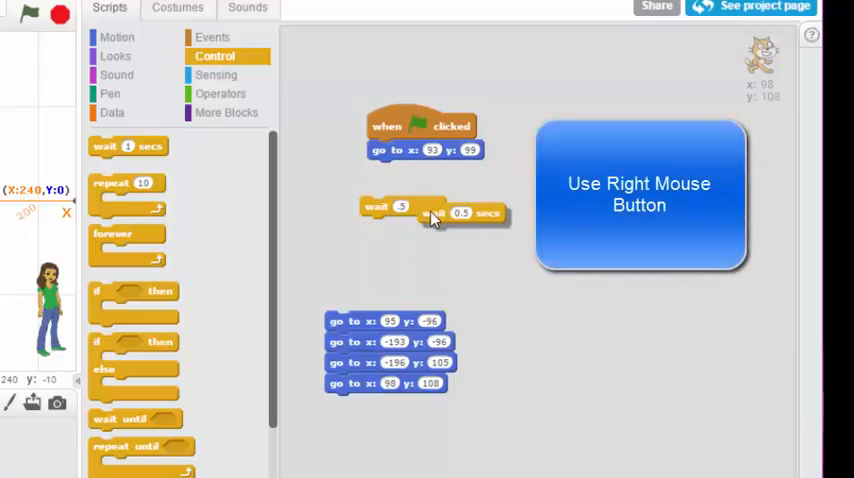
{"action": "left_click_drag", "start_coordinate": [460, 212], "coordinate": [490, 220]}
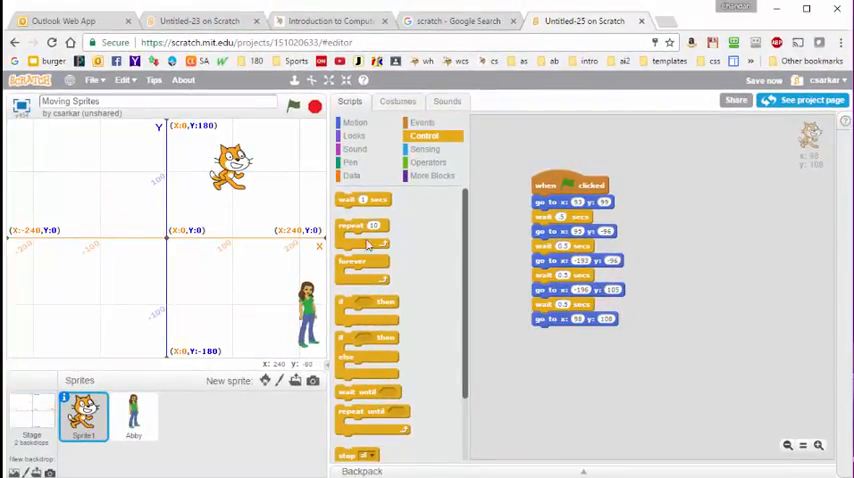
{"action": "left_click", "coordinate": [292, 108]}
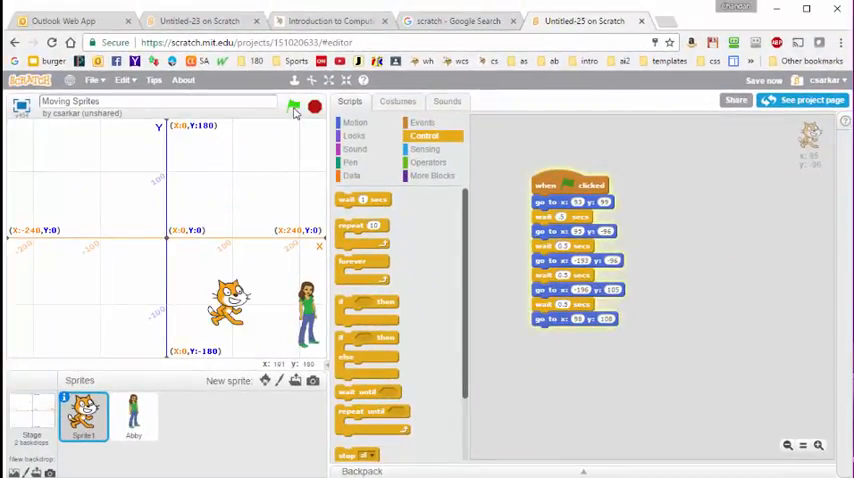
{"action": "left_click", "coordinate": [292, 108]}
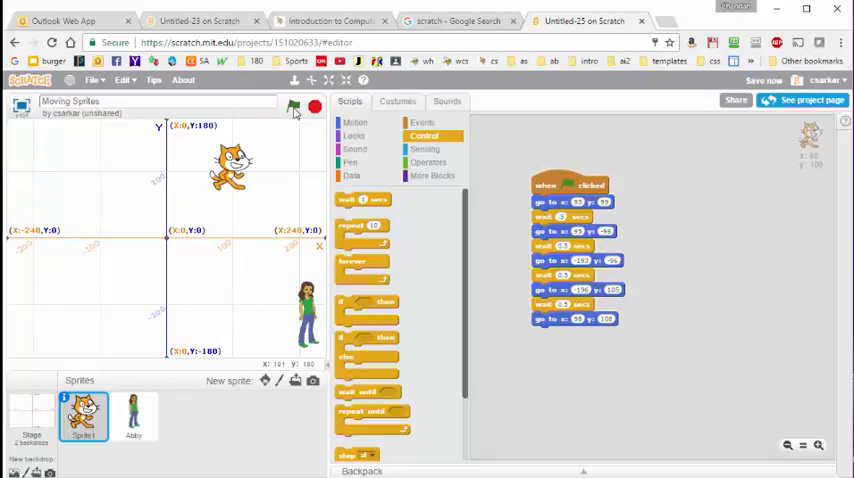
{"action": "left_click", "coordinate": [294, 108]}
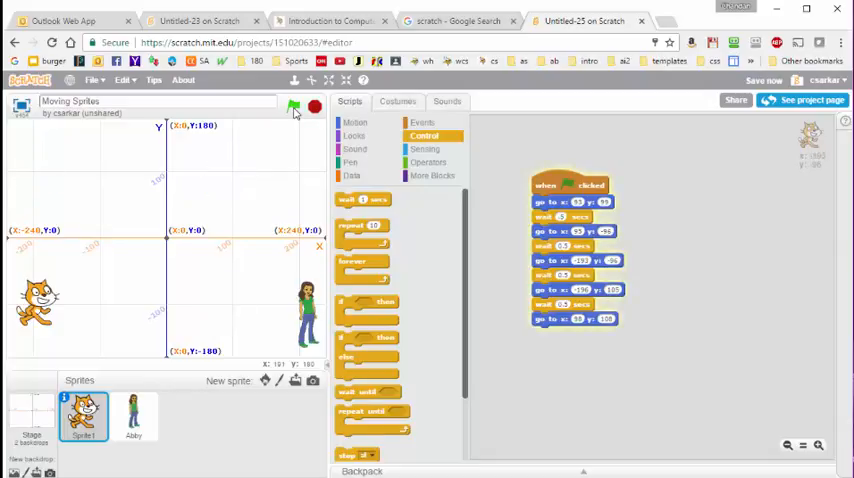
{"action": "left_click", "coordinate": [296, 108]}
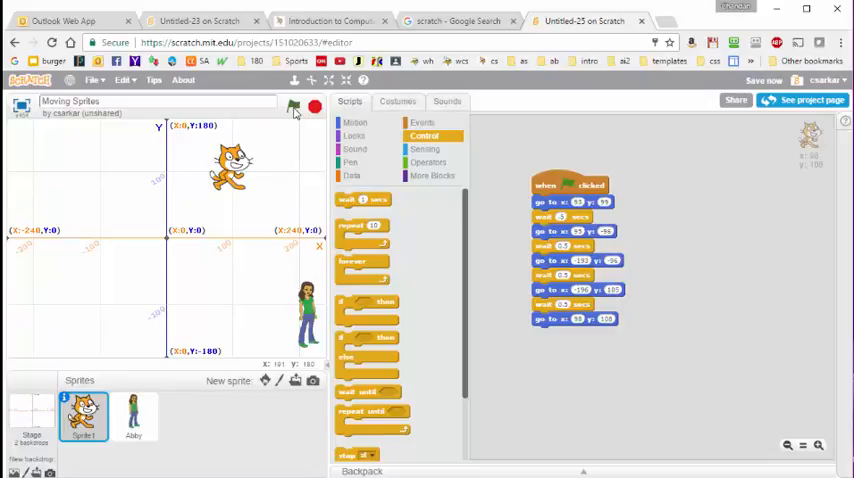
{"action": "left_click", "coordinate": [296, 110]}
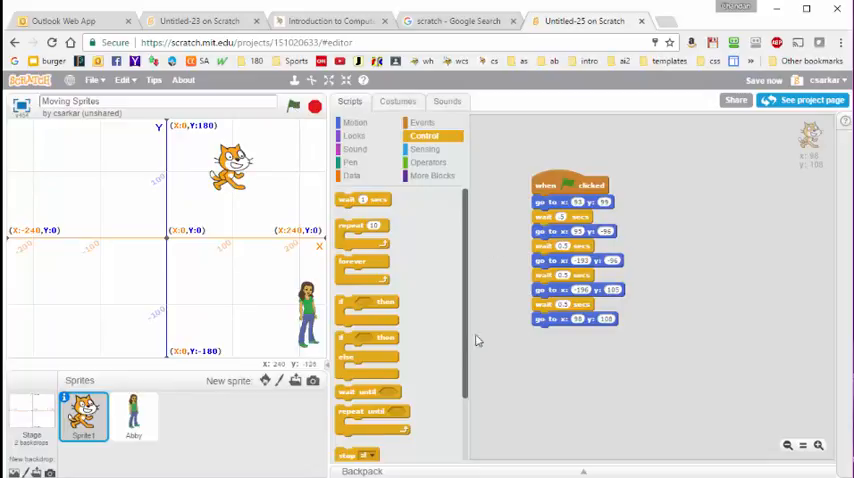
{"action": "mouse_move", "coordinate": [206, 316]}
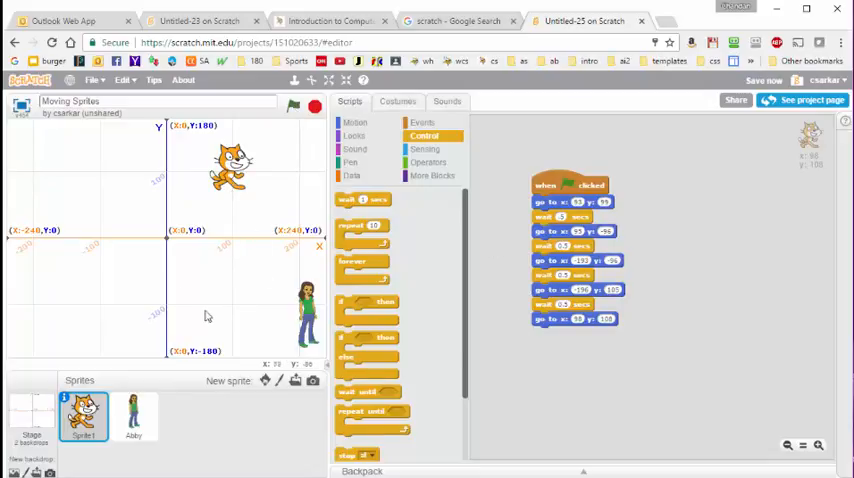
{"action": "mouse_move", "coordinate": [448, 280]}
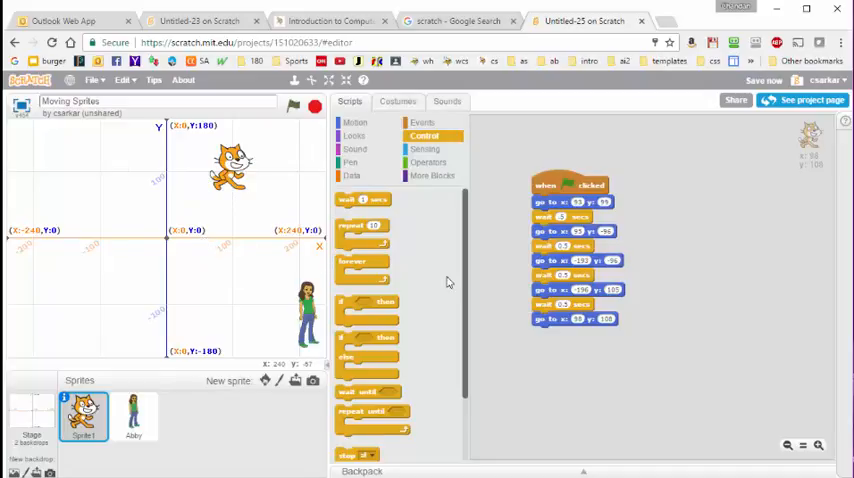
{"action": "left_click", "coordinate": [350, 162]}
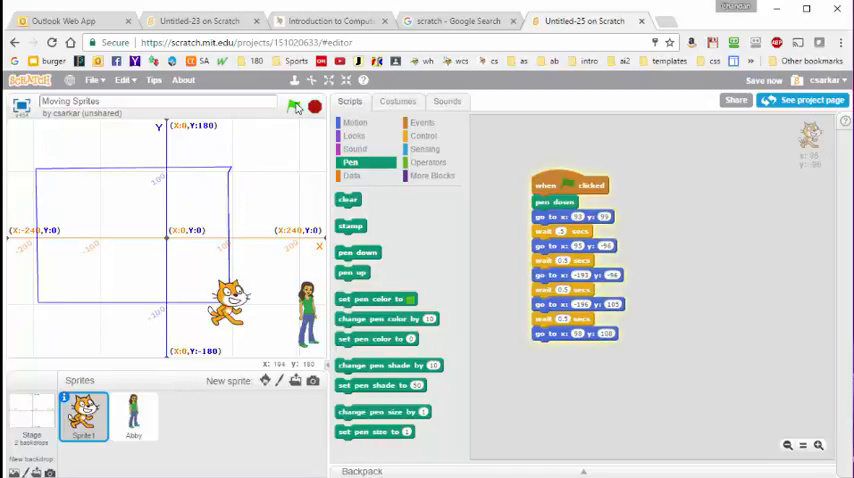
Add pen down, set pen color and set pen size blocks at the top of Scratchy's script.
{"action": "left_click", "coordinate": [292, 108]}
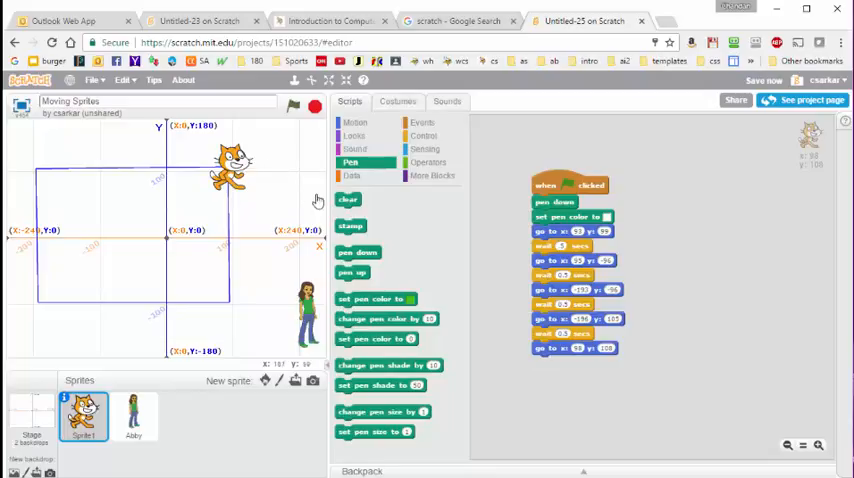
{"action": "mouse_move", "coordinate": [284, 230]}
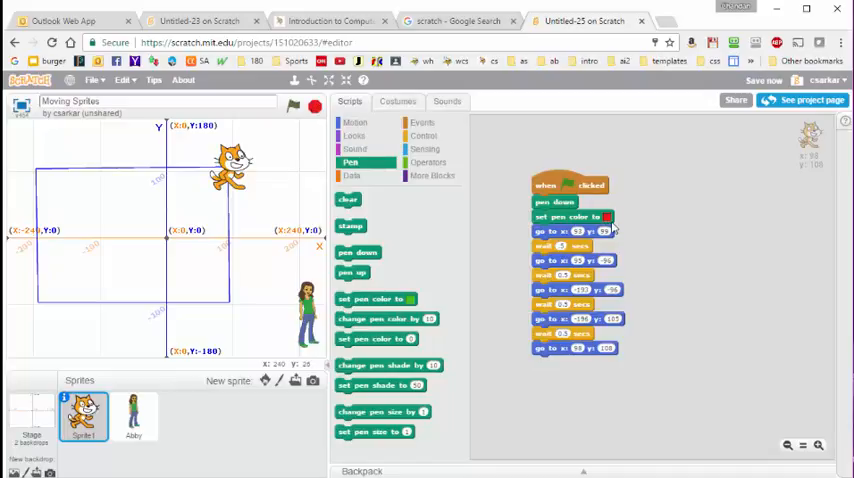
{"action": "mouse_move", "coordinate": [256, 176]}
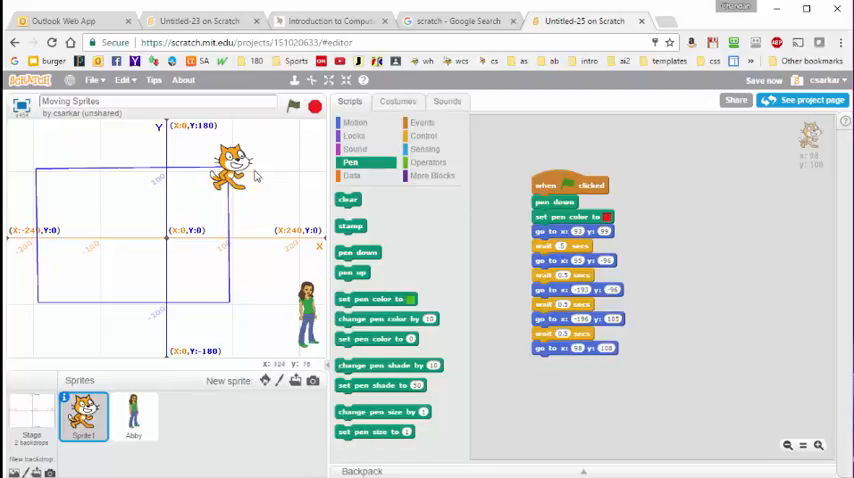
Run the project several times with the green flag to watch the reddish rectangle trail.
{"action": "left_click", "coordinate": [292, 106]}
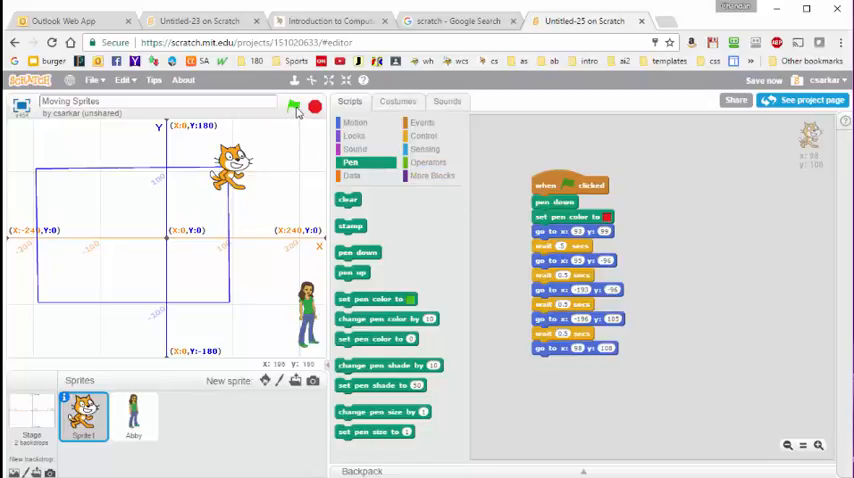
{"action": "left_click", "coordinate": [294, 108]}
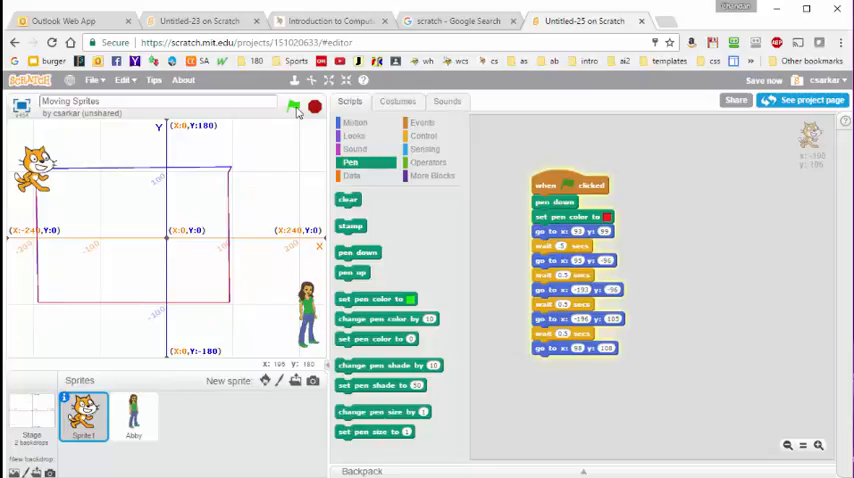
{"action": "left_click", "coordinate": [296, 108]}
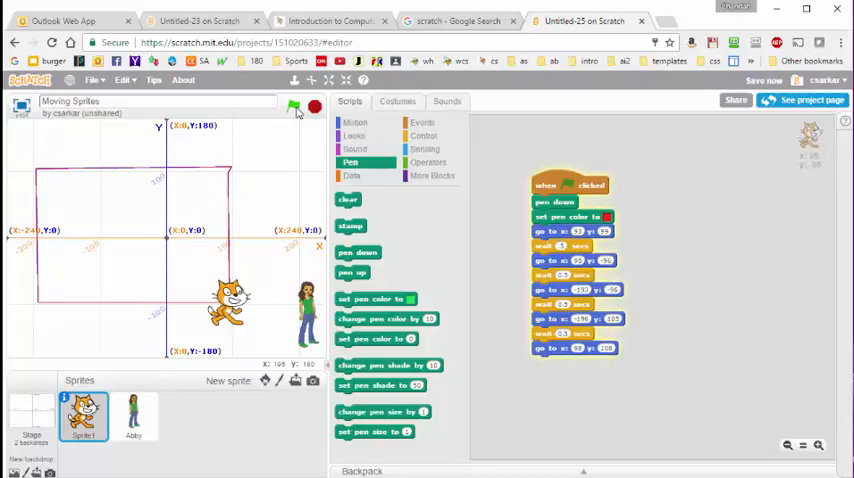
{"action": "left_click", "coordinate": [294, 110]}
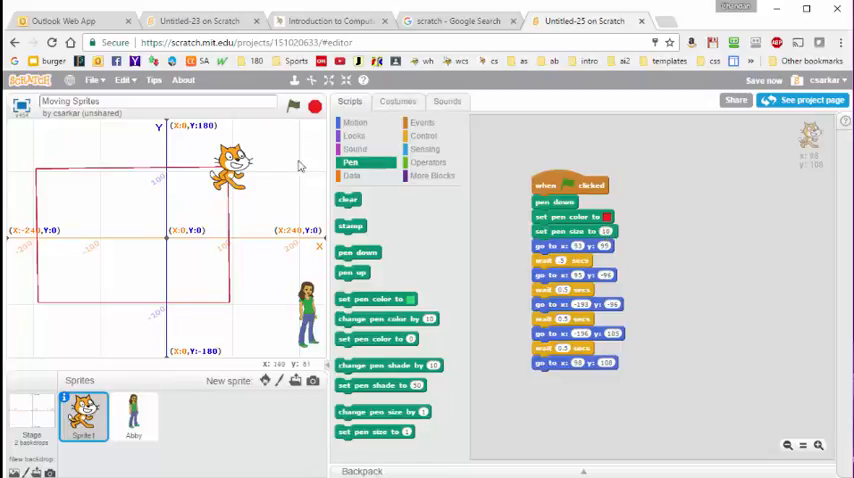
Run the green-flag script to trace the thick red rectangle, then pull the spare pen-colour block out.
{"action": "left_click", "coordinate": [292, 108]}
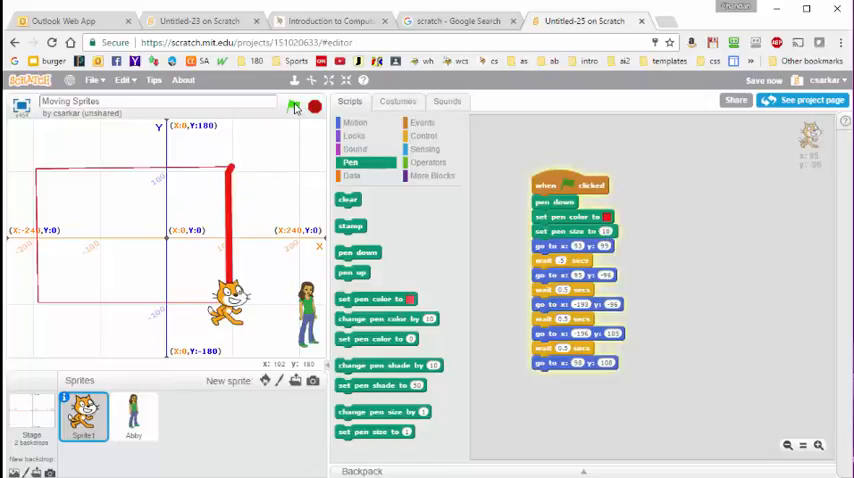
{"action": "left_click", "coordinate": [294, 108]}
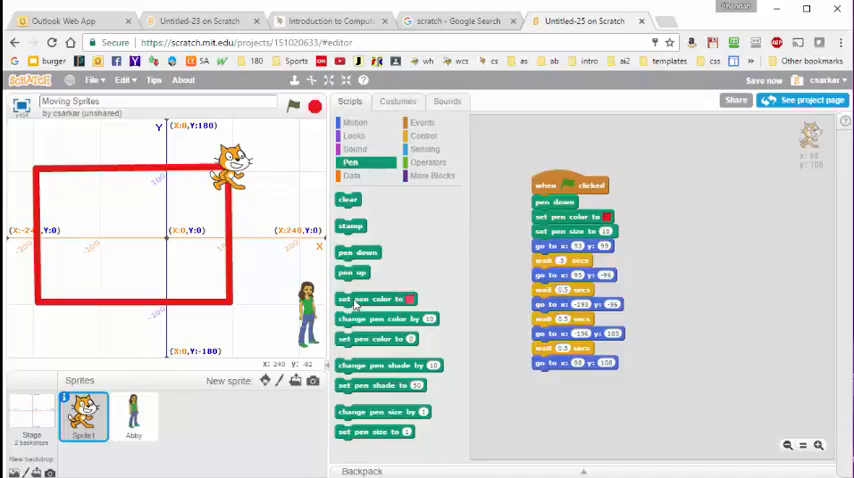
{"action": "left_click_drag", "start_coordinate": [376, 298], "coordinate": [730, 248]}
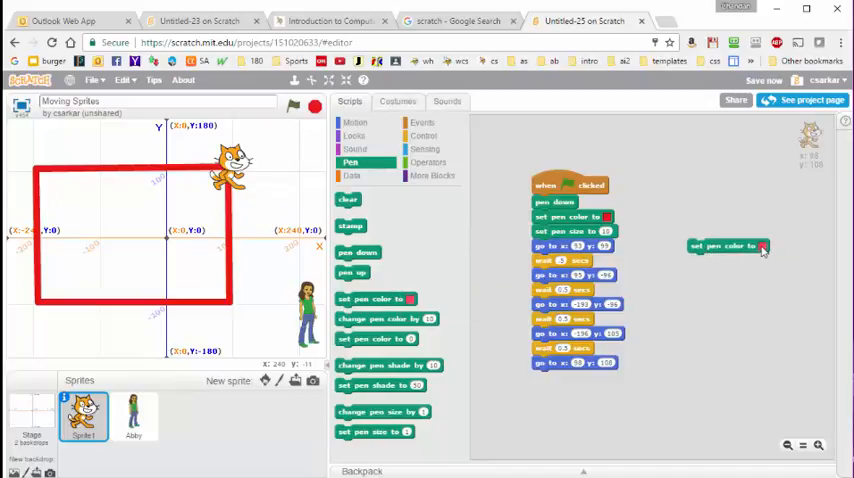